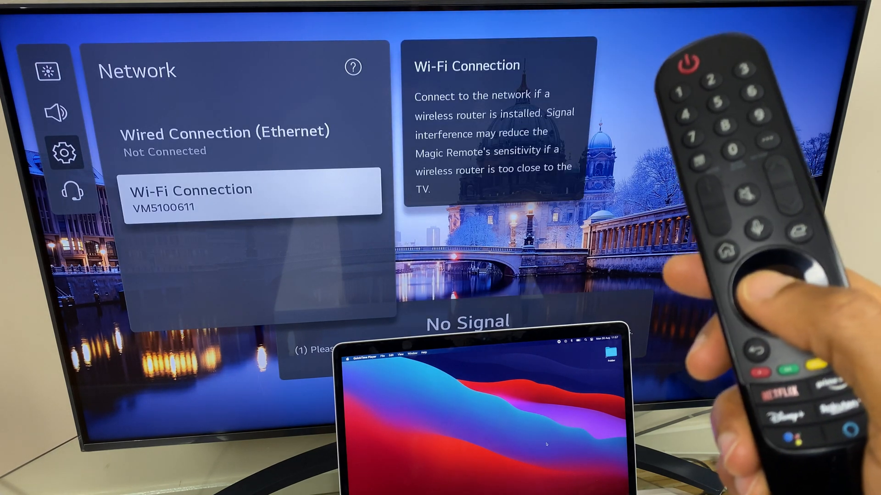
Open the TV's Wi-Fi Connection list and scroll to confirm it's on VM5100611.
left_click(251, 198)
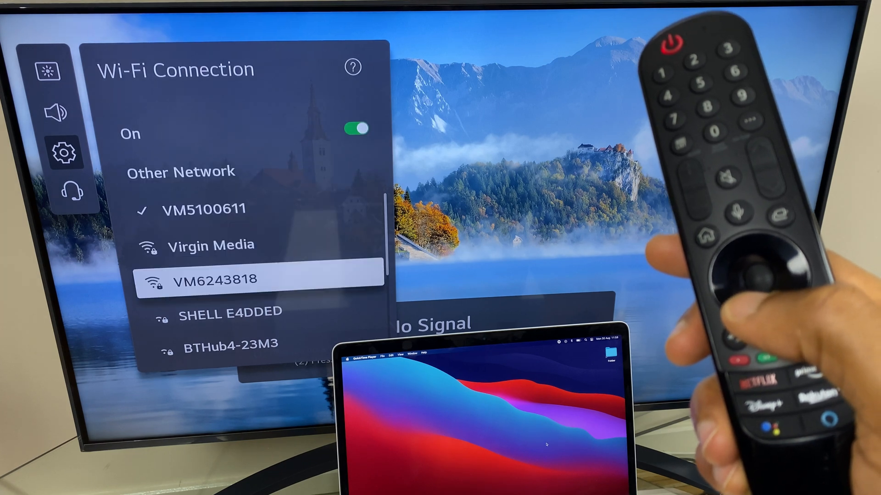
scroll("down", 3)
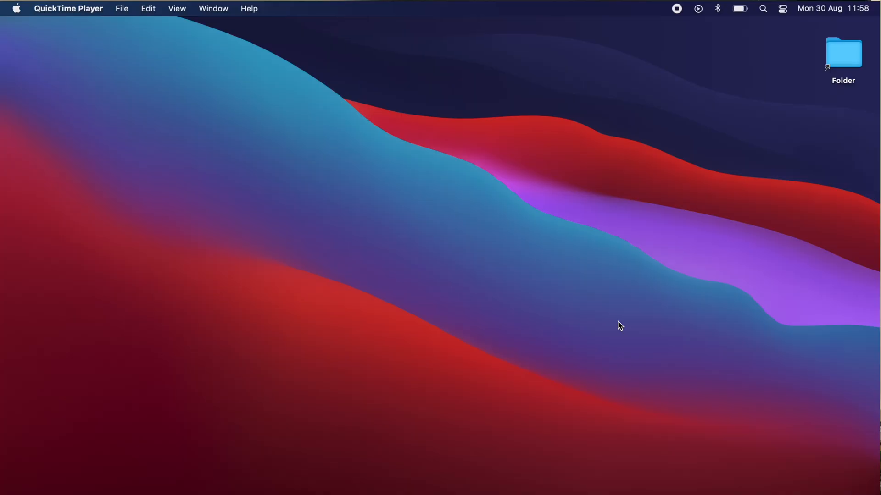
mouse_move(783, 10)
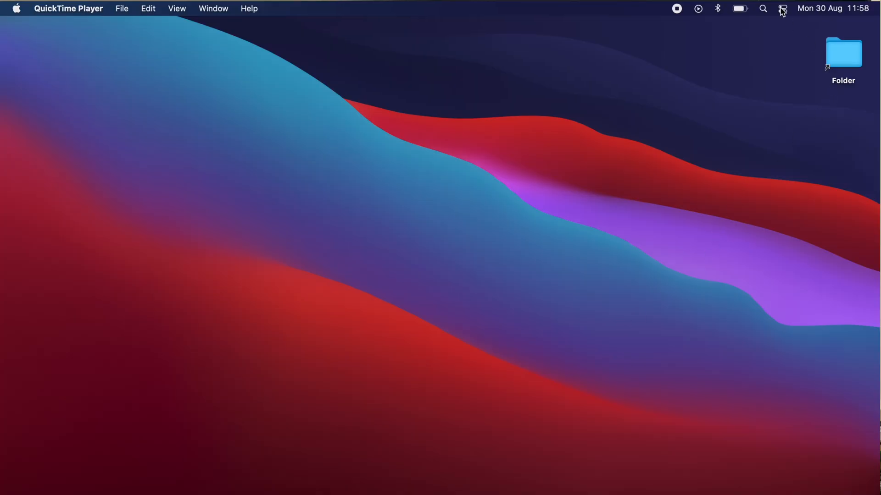
Show the Mac's Wi-Fi network list from Control Centre, confirming VM5100611 is connected.
left_click(781, 9)
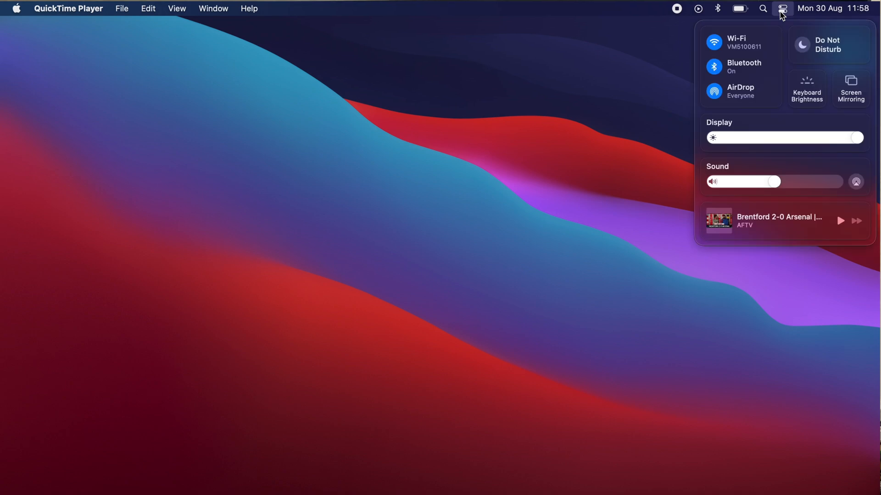
mouse_move(741, 45)
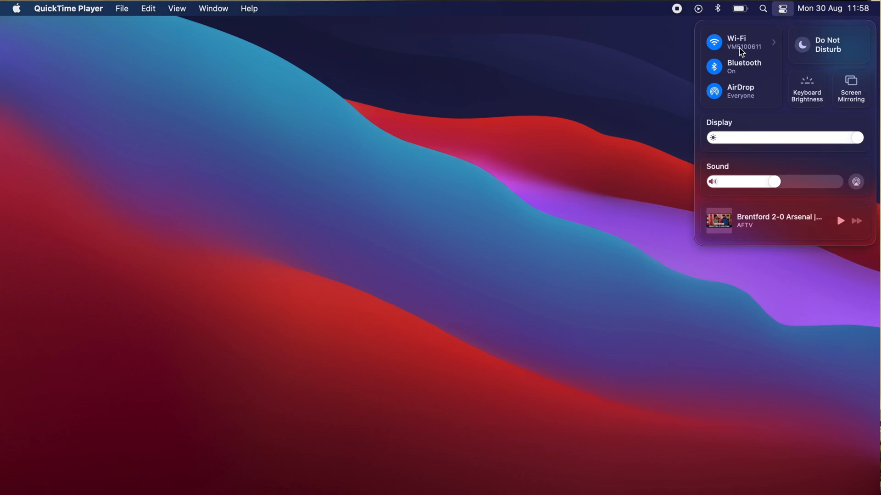
left_click(737, 42)
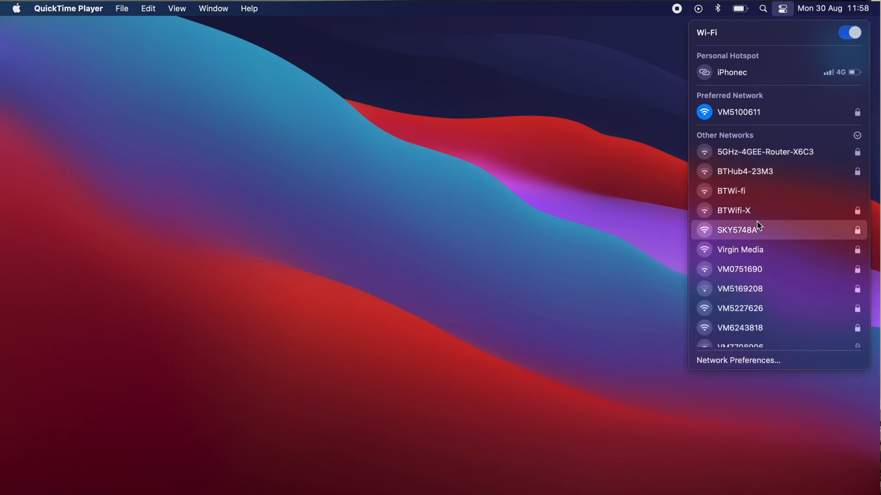
mouse_move(758, 197)
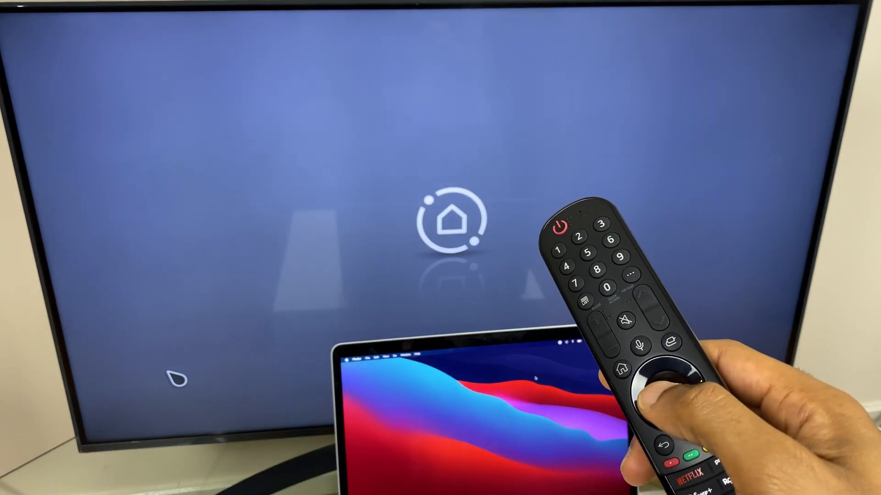
Open the AirPlay tile from the Home Dashboard, showing network VM5100611 and device UP78006LB.
left_click(626, 361)
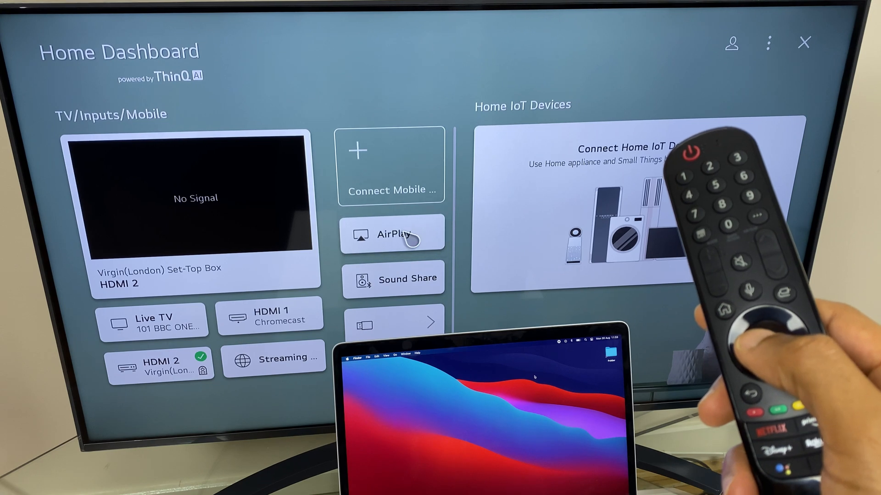
left_click(391, 235)
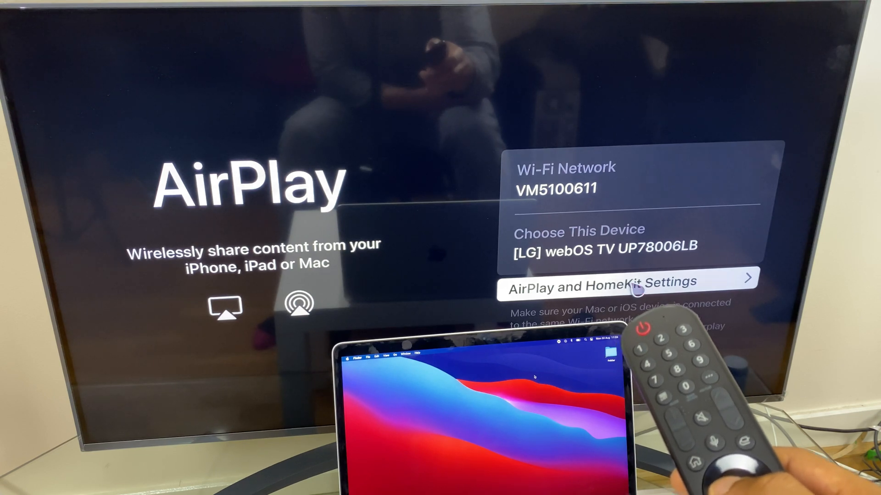
Toggle AirPlay off and back on in AirPlay and HomeKit Settings, then browse its options.
left_click(601, 284)
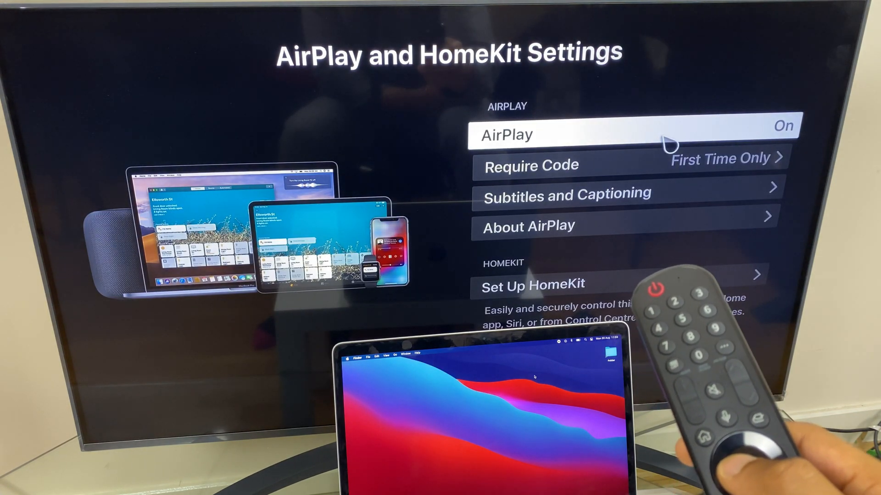
left_click(629, 133)
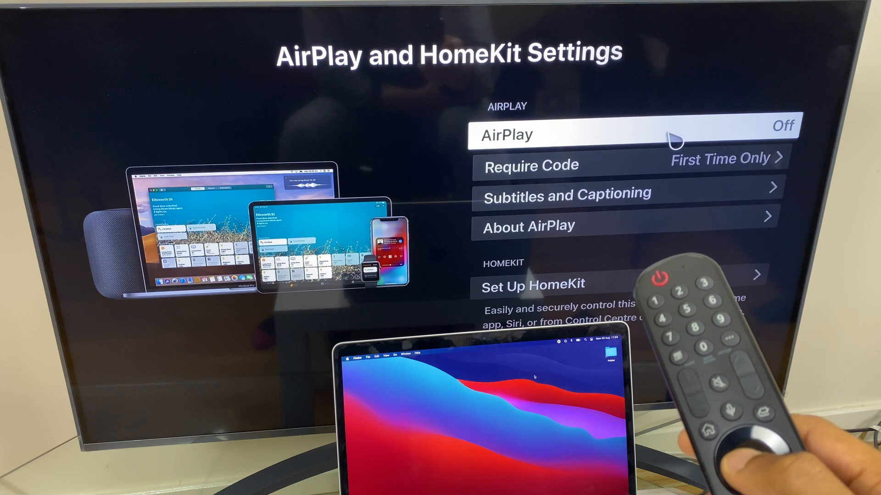
left_click(637, 134)
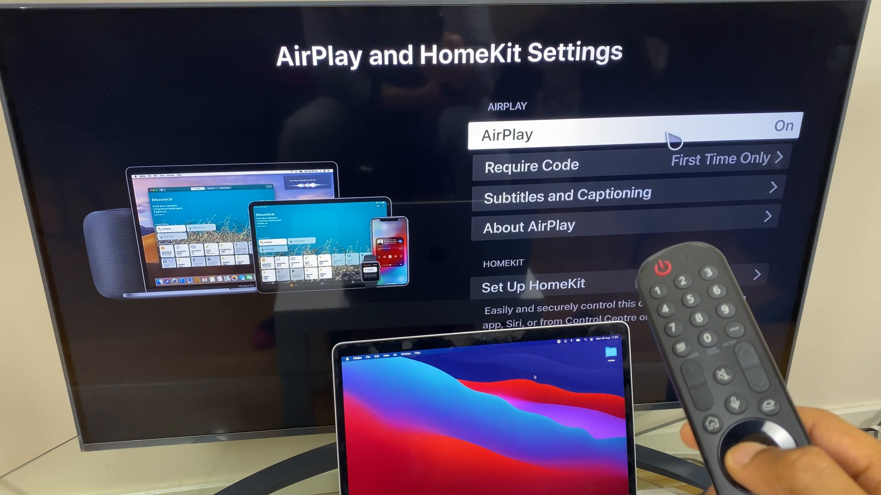
key("Down")
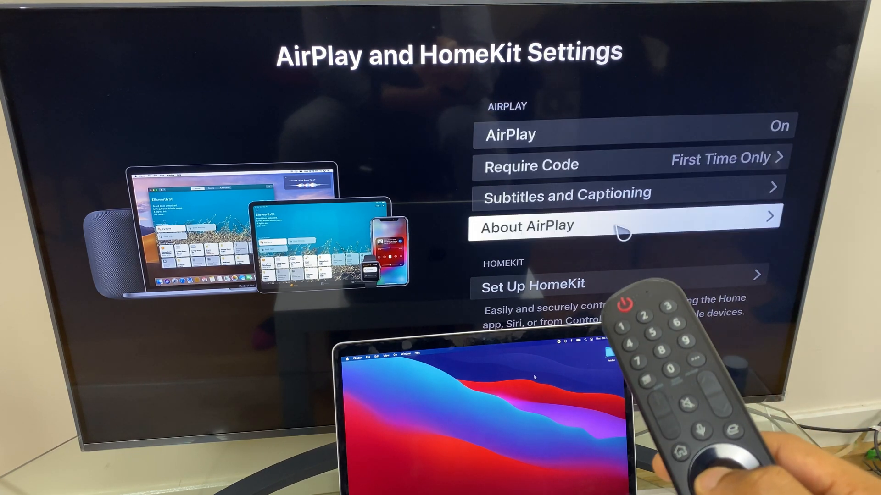
key("up")
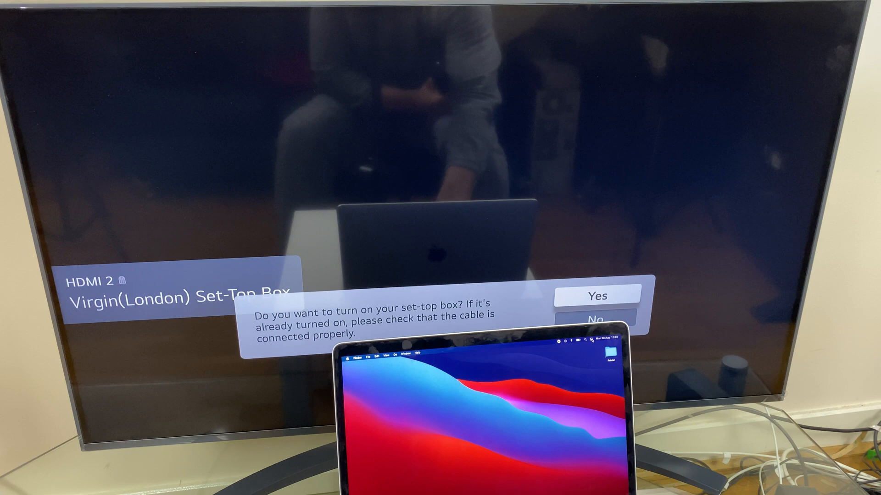
Dismiss the TV's set-top box prompt so the screen can be mirrored.
left_click(576, 343)
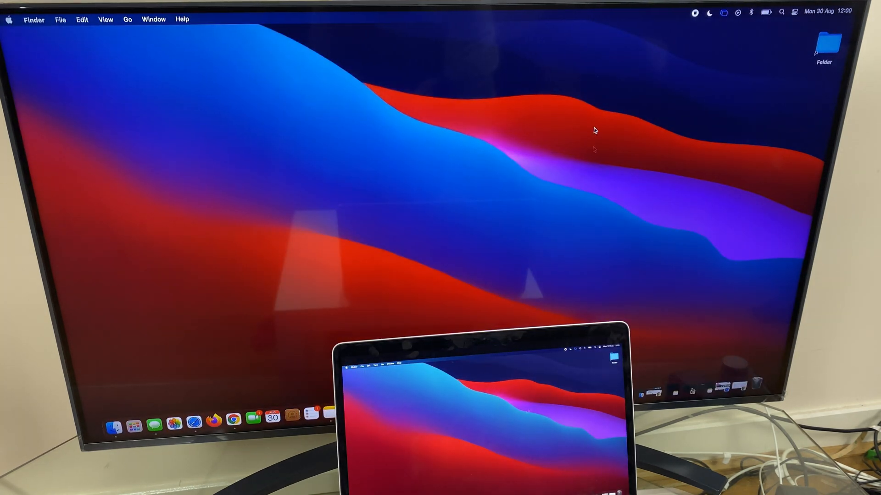
mouse_move(763, 77)
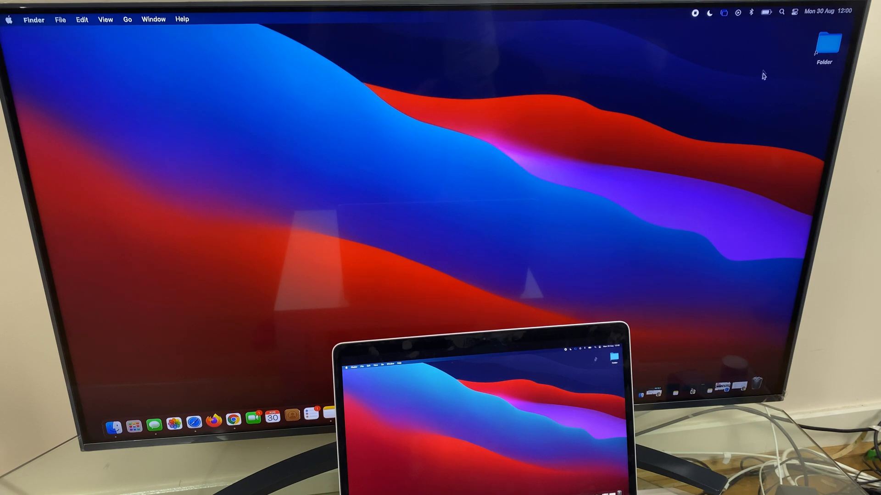
Switch Screen Mirroring to Use As Separate Display, then reopen the mirroring options.
left_click(793, 11)
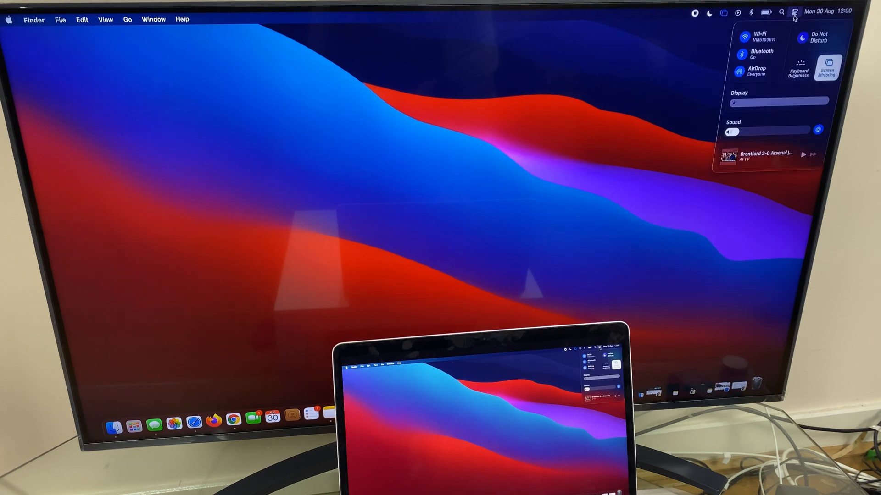
left_click(828, 67)
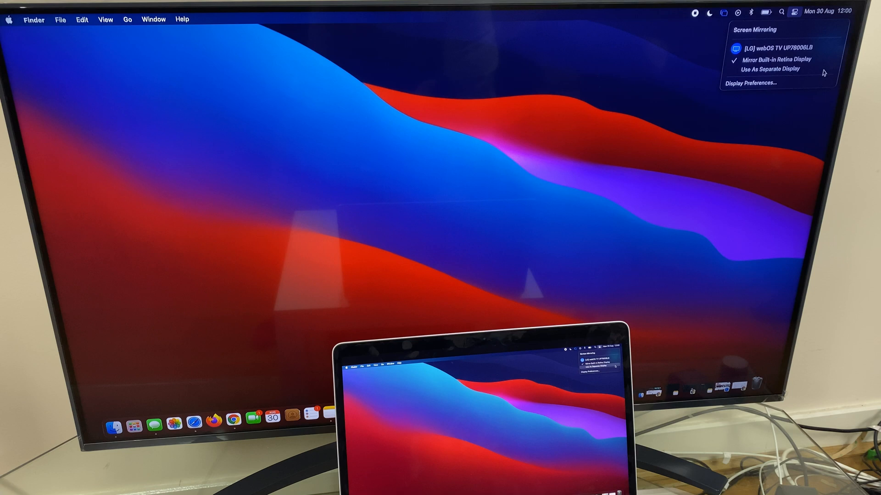
mouse_move(775, 69)
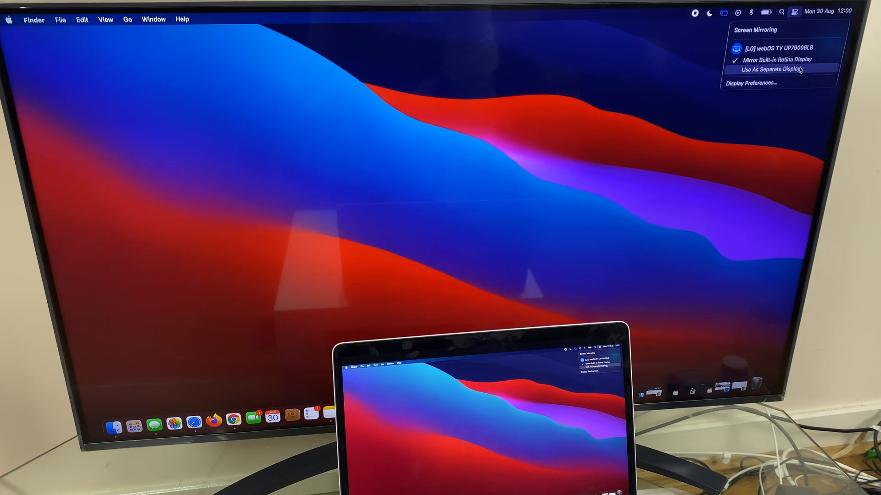
left_click(778, 68)
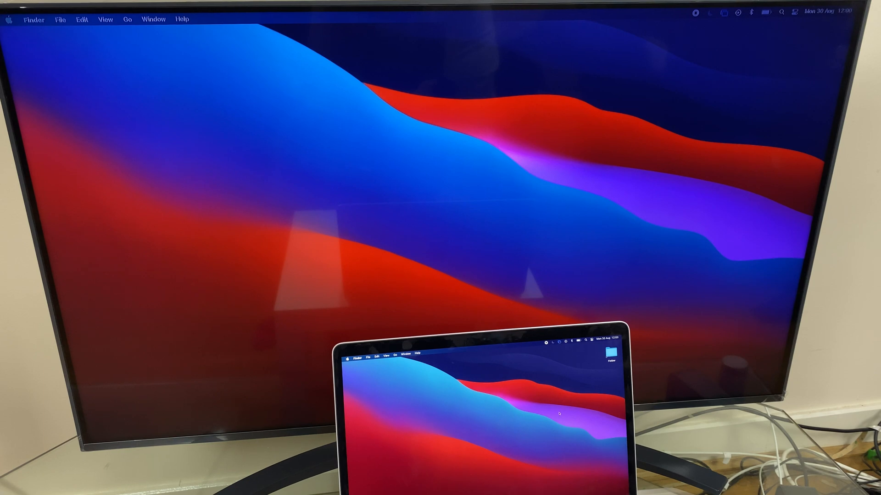
mouse_move(533, 405)
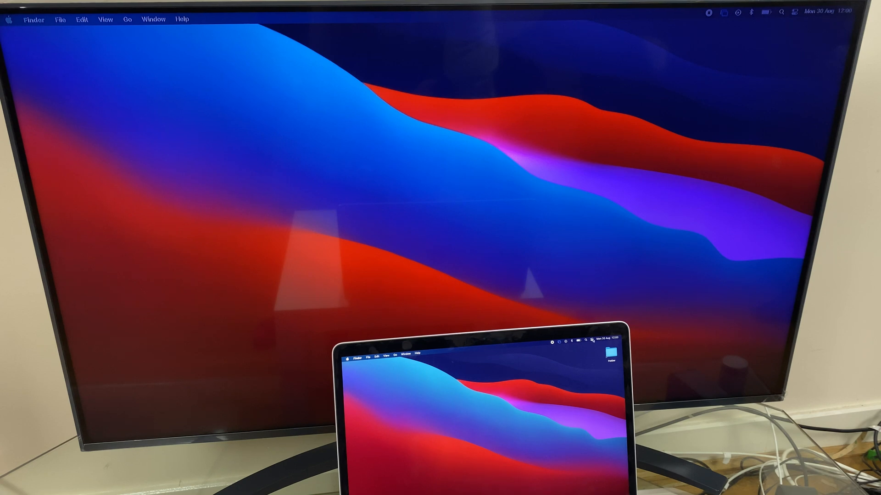
left_click(573, 342)
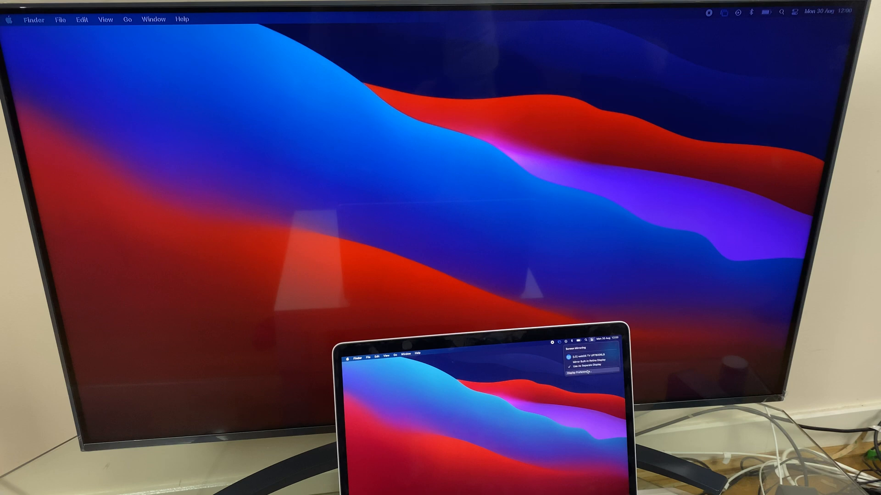
Open Display Preferences and show the Arrangement tab for the MacBook and LG TV.
left_click(586, 376)
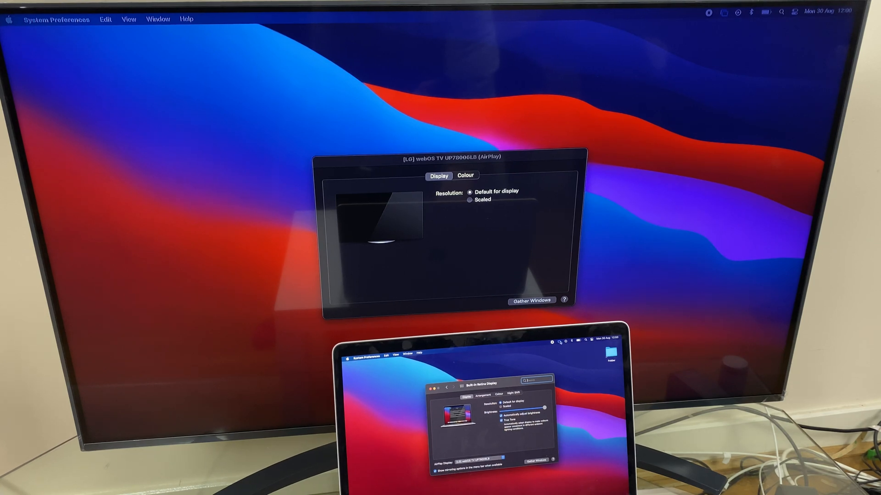
left_click(556, 342)
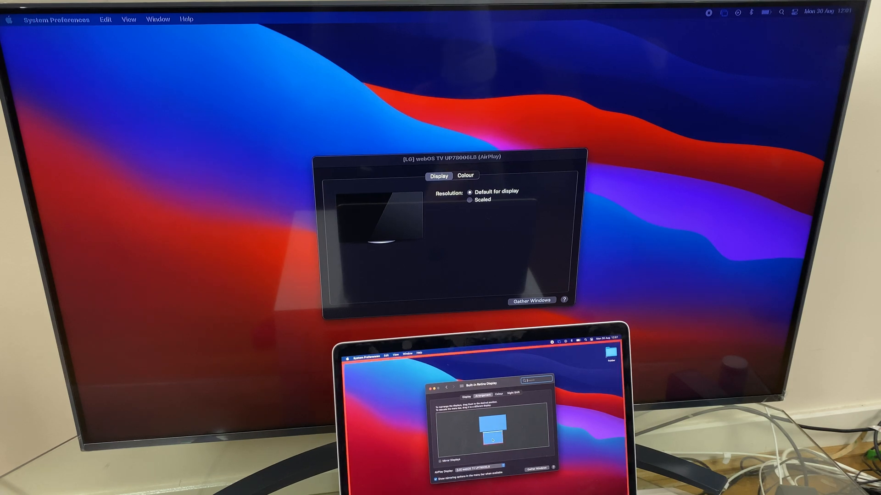
Drag the TV display rectangle to sit above the built-in display.
left_click_drag(491, 440, 520, 421)
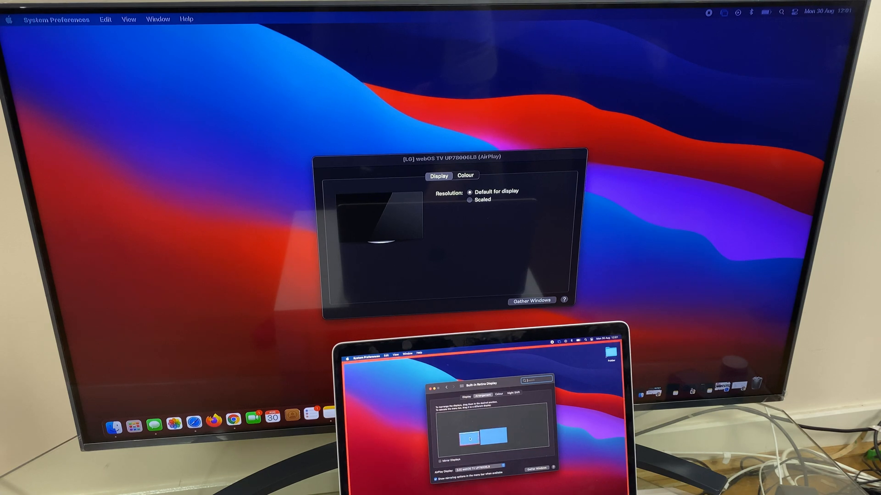
left_click_drag(468, 437, 491, 443)
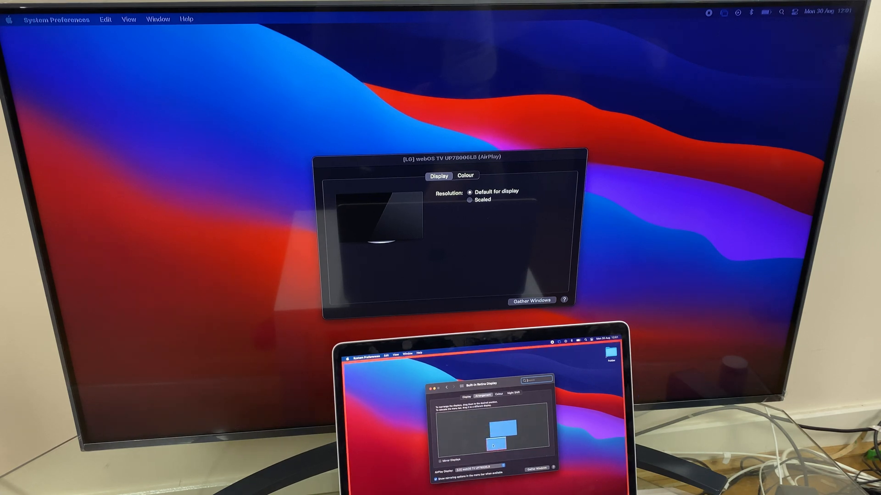
left_click_drag(493, 443, 491, 424)
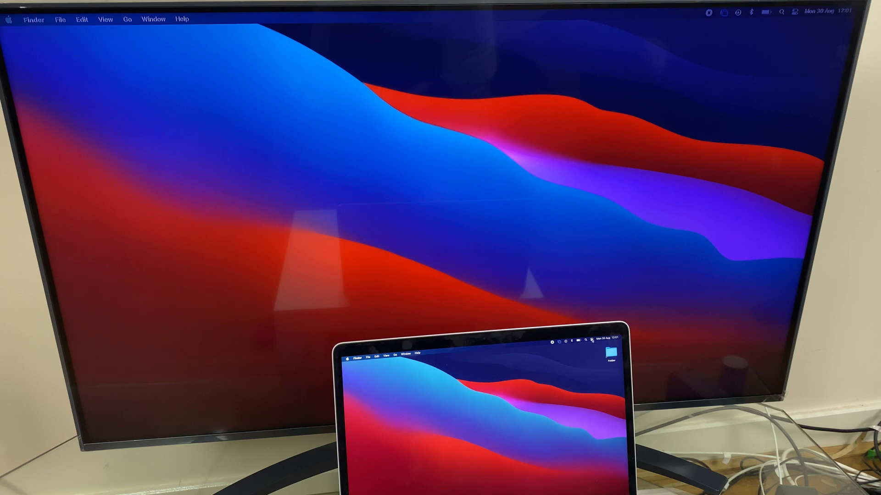
Open Control Centre on the MacBook with both displays still extended.
left_click(590, 341)
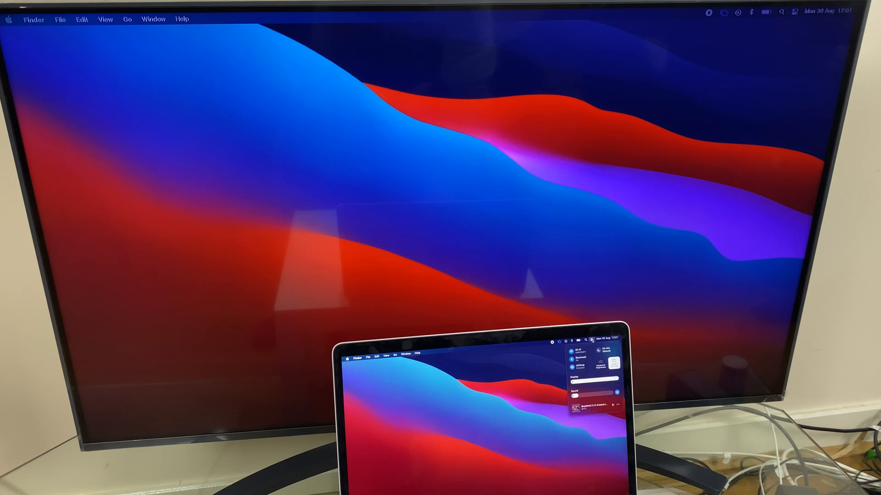